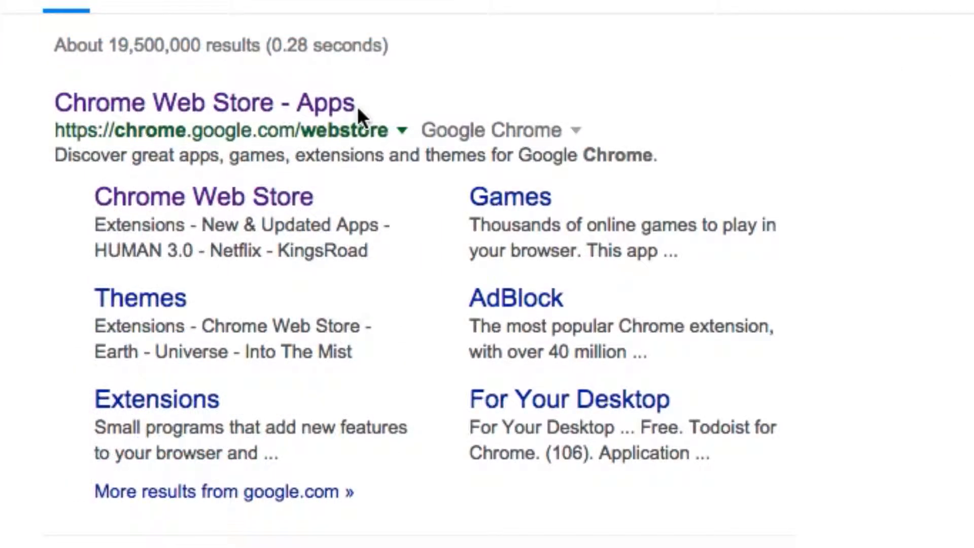
mouse_move(346, 113)
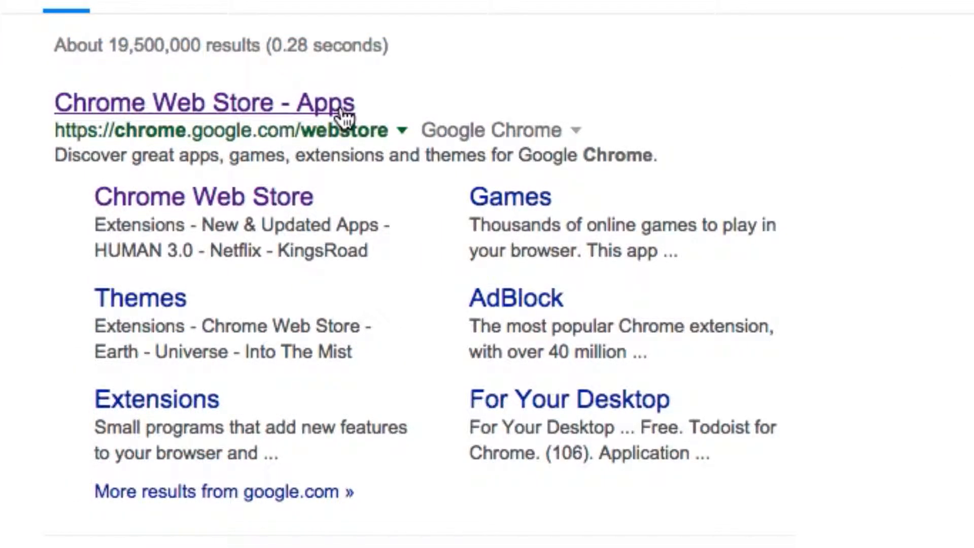
- Find 'Hummingbird Connection App' in the Chrome Web Store and add it to Chrome
click(202, 102)
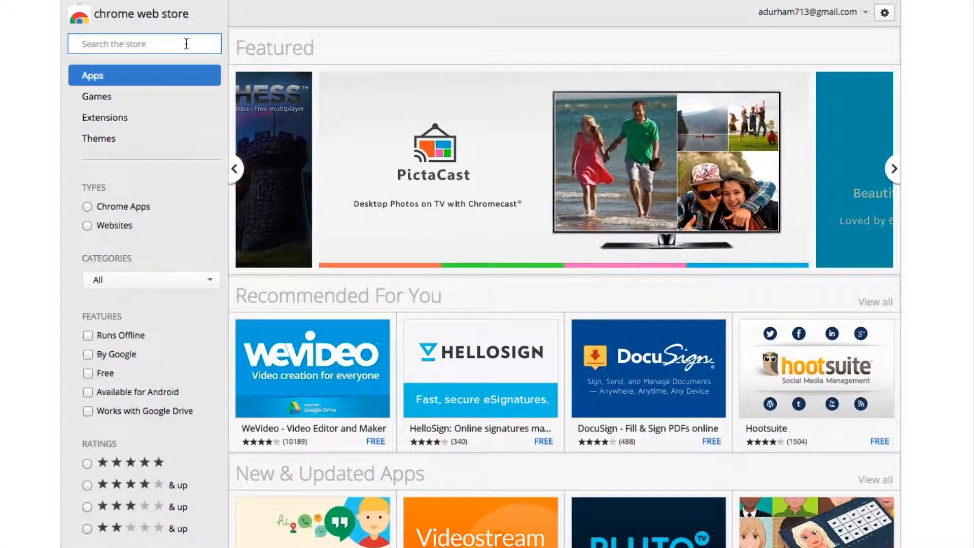
text(Hummingbird Connection App)
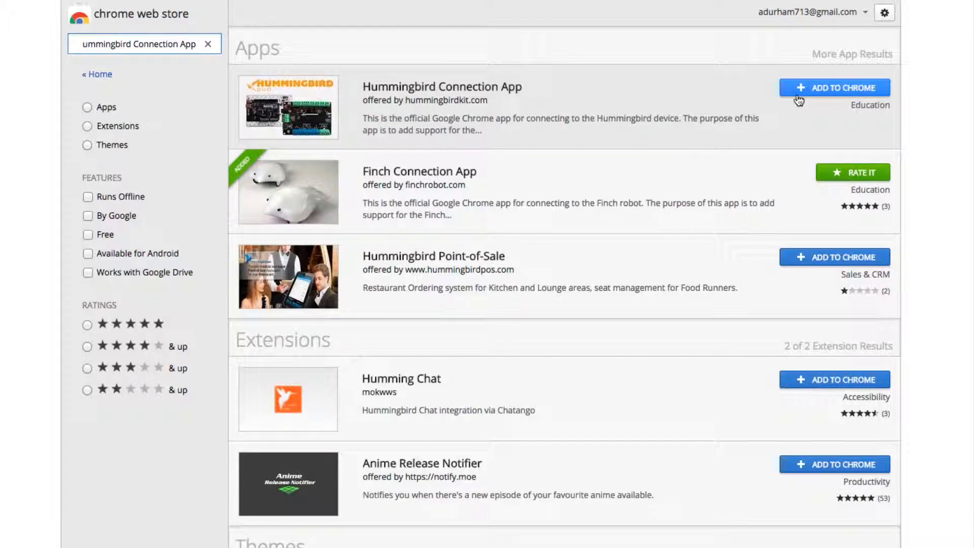
click(834, 87)
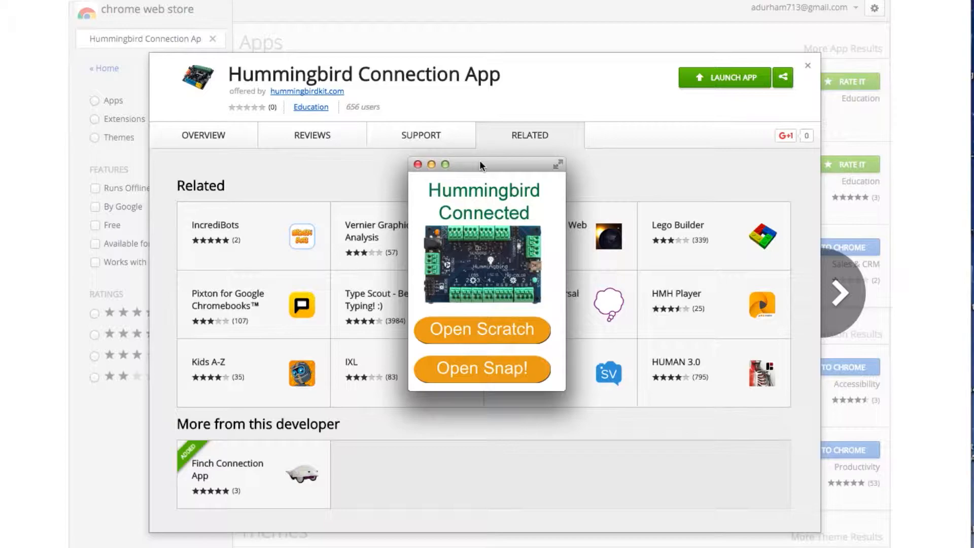
mouse_move(487, 159)
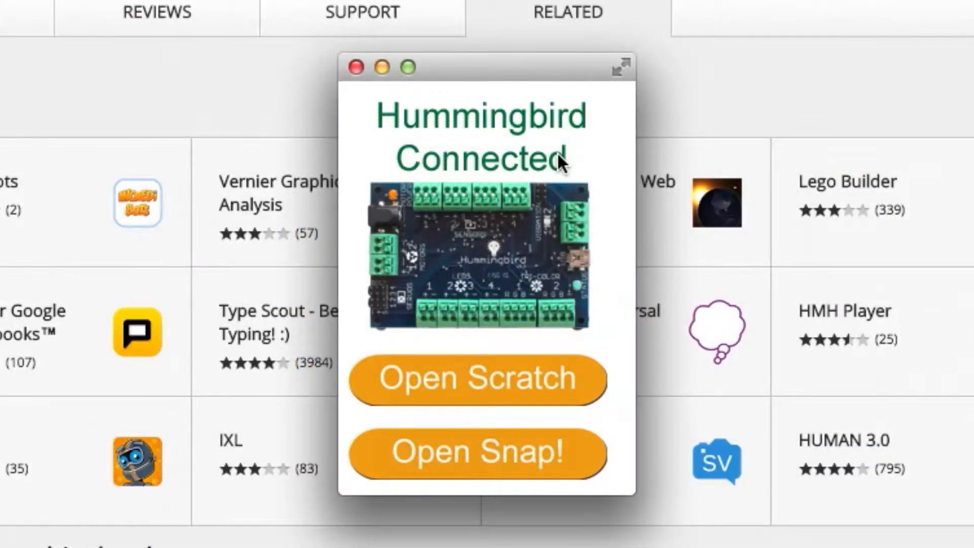
mouse_move(606, 382)
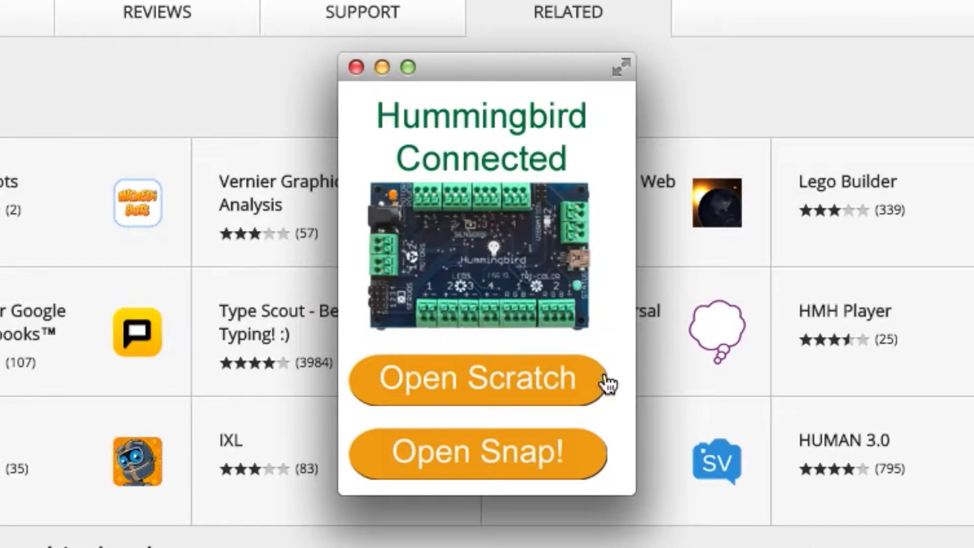
mouse_move(600, 465)
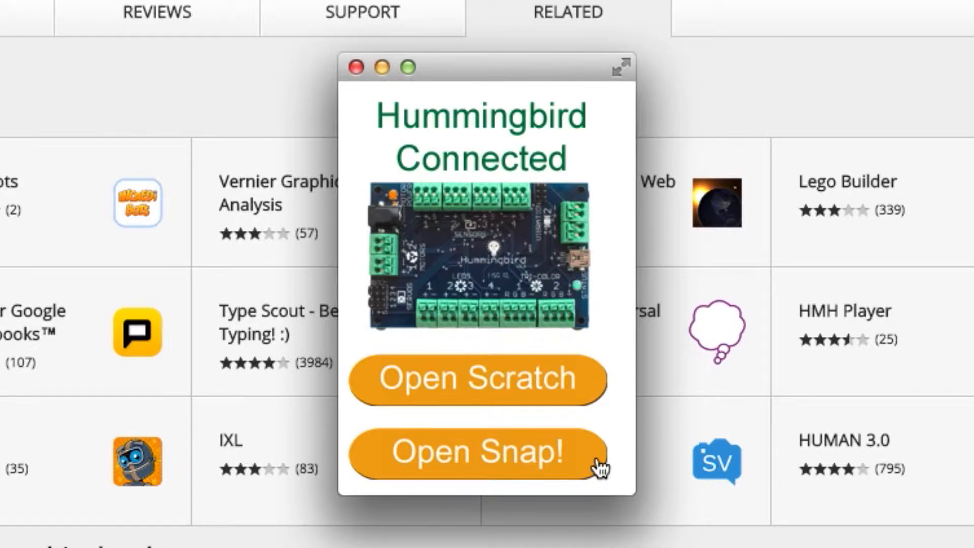
- Launch Snap! from the Hummingbird Connection App to load the Hummingbird-Chrome project
click(477, 452)
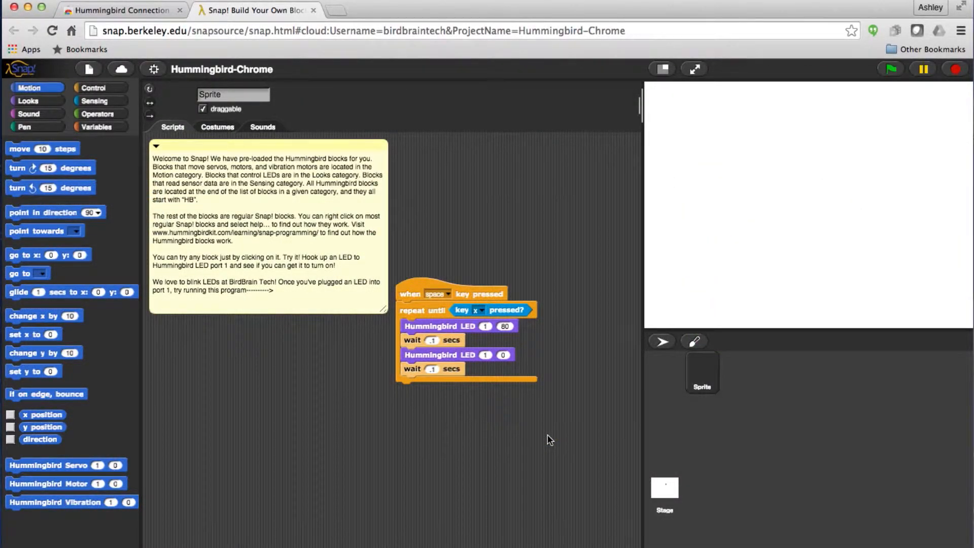